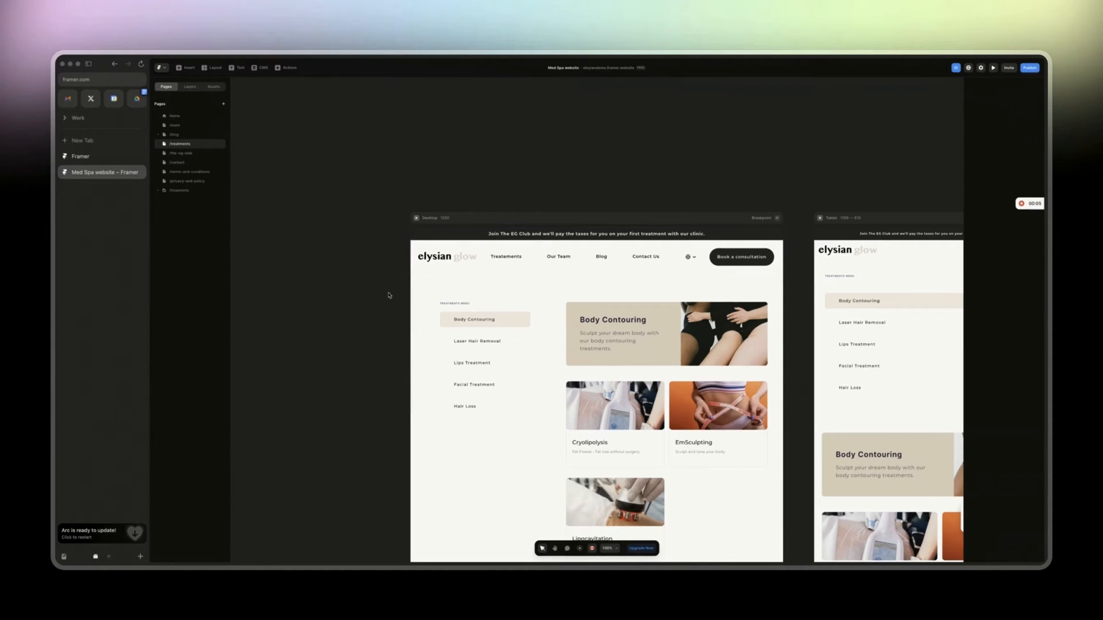
mouse_move(338, 331)
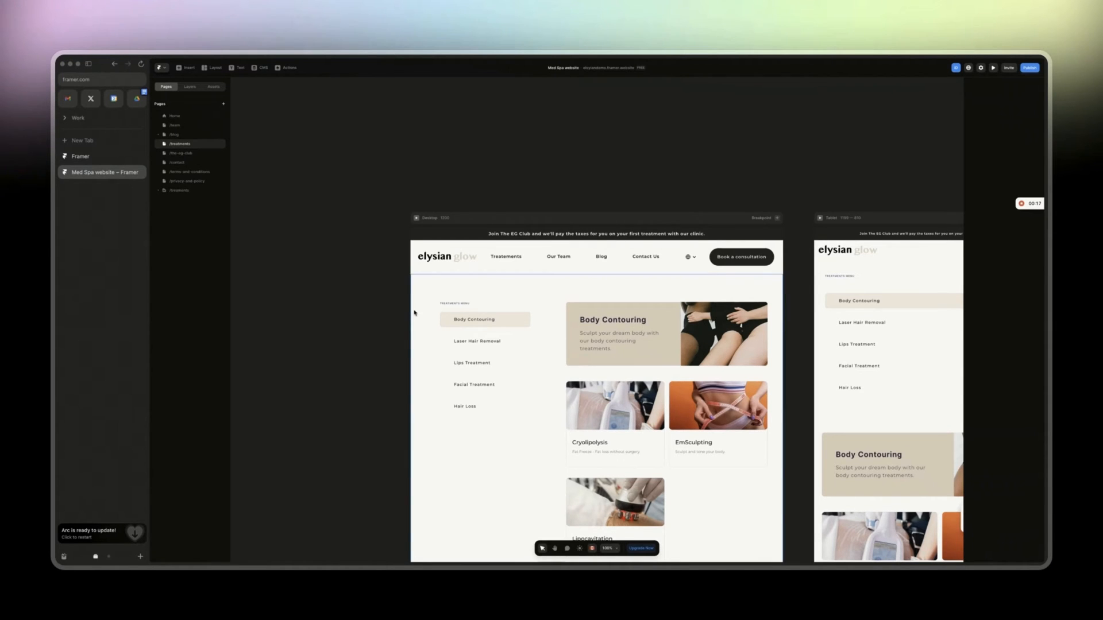
Preview the Home page, scroll through it, then leave the preview to inspect the Position: Fixed navigation bar.
left_click(483, 319)
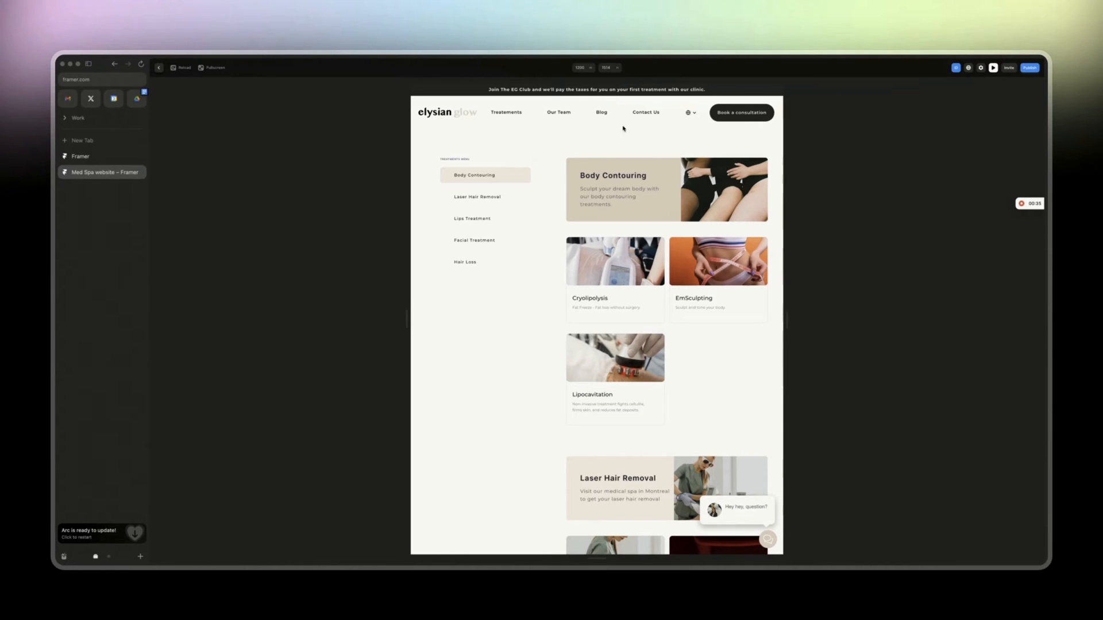
mouse_move(635, 153)
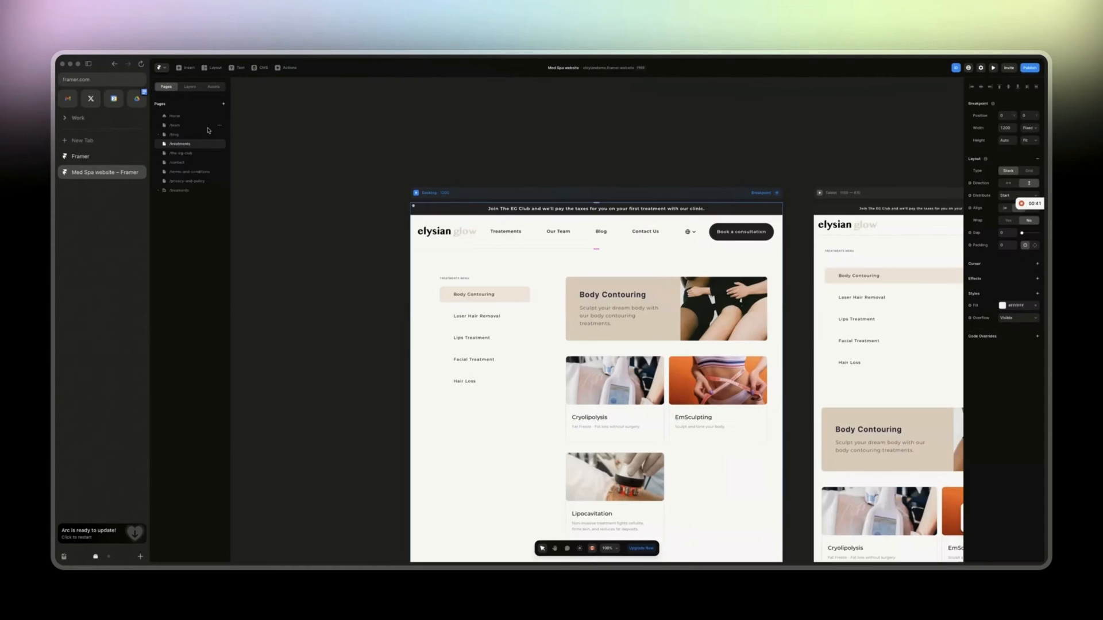
left_click(175, 115)
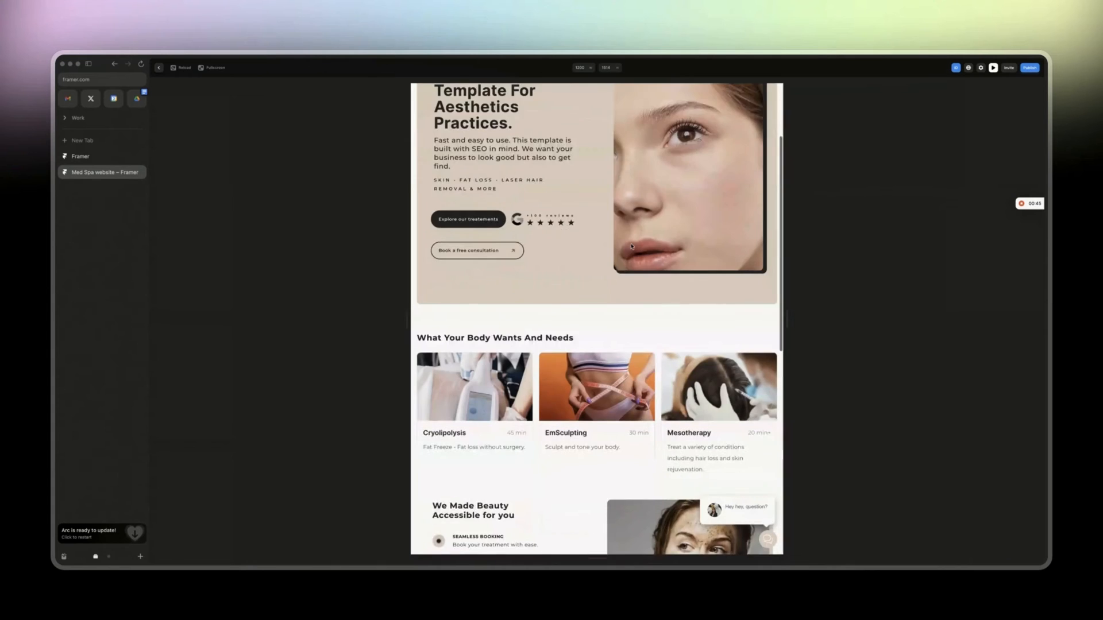
scroll("down", 3)
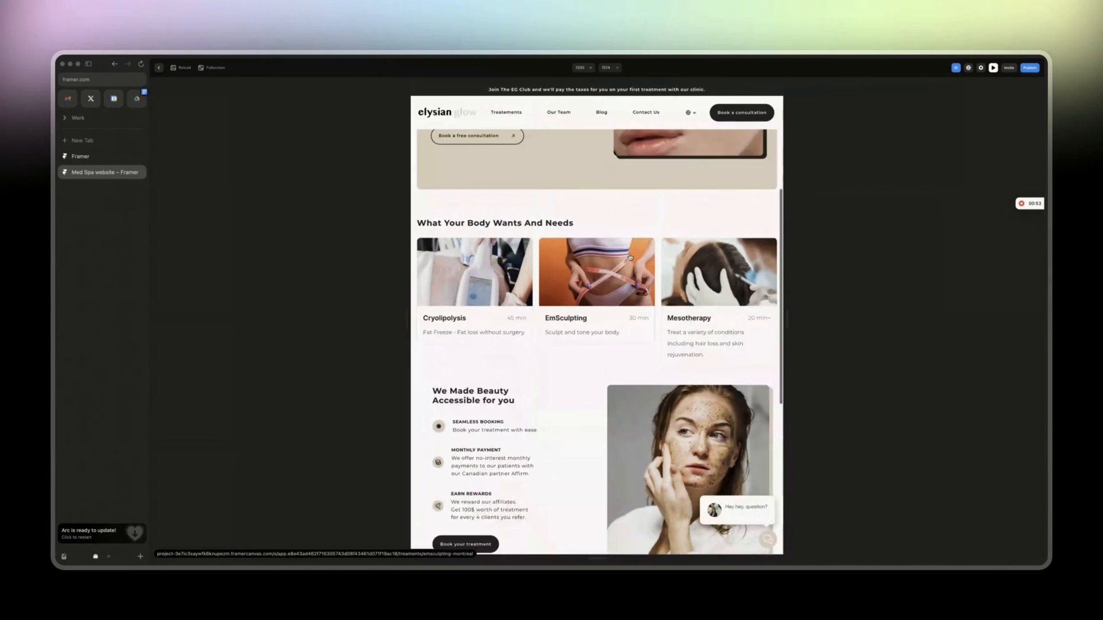
scroll("down", 3)
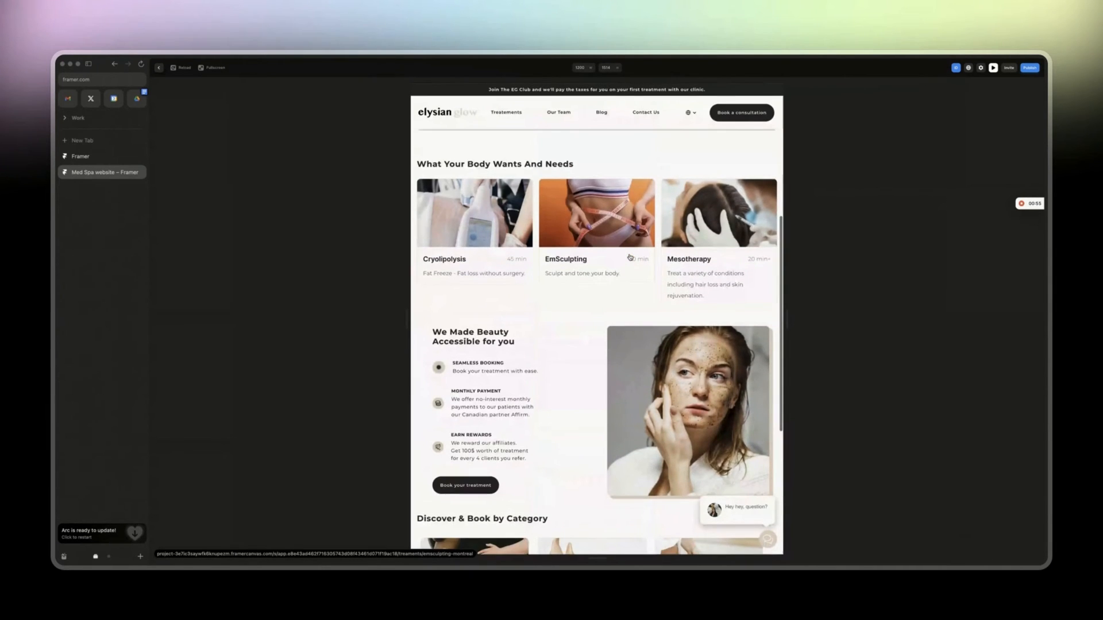
left_click(160, 68)
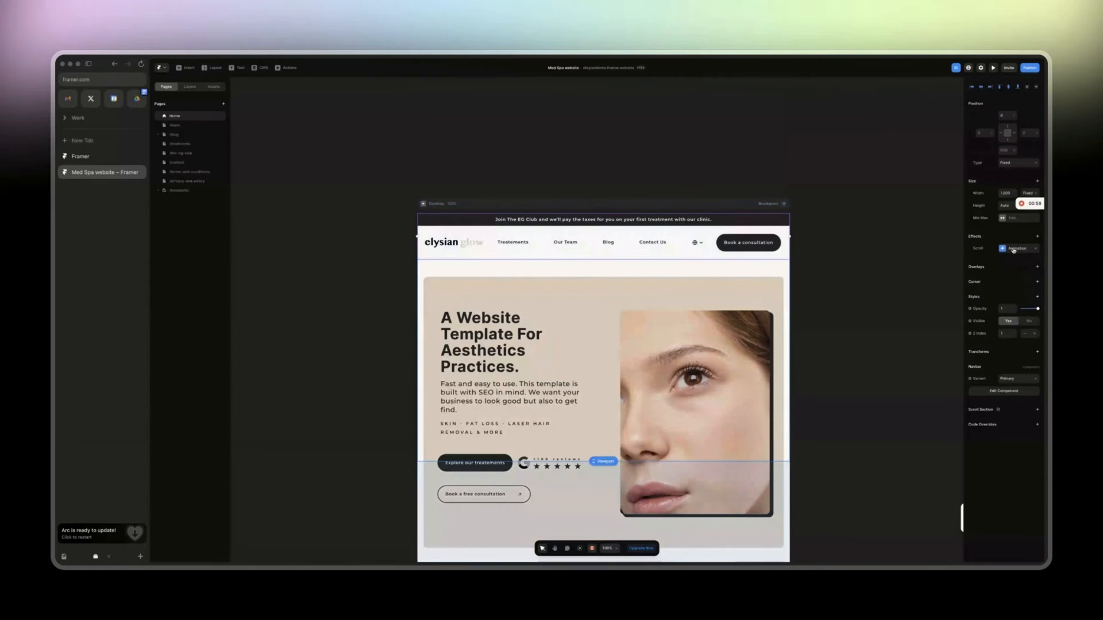
Start a live preview of the Home page to watch the navigation bar stay pinned at the top.
left_click(1016, 248)
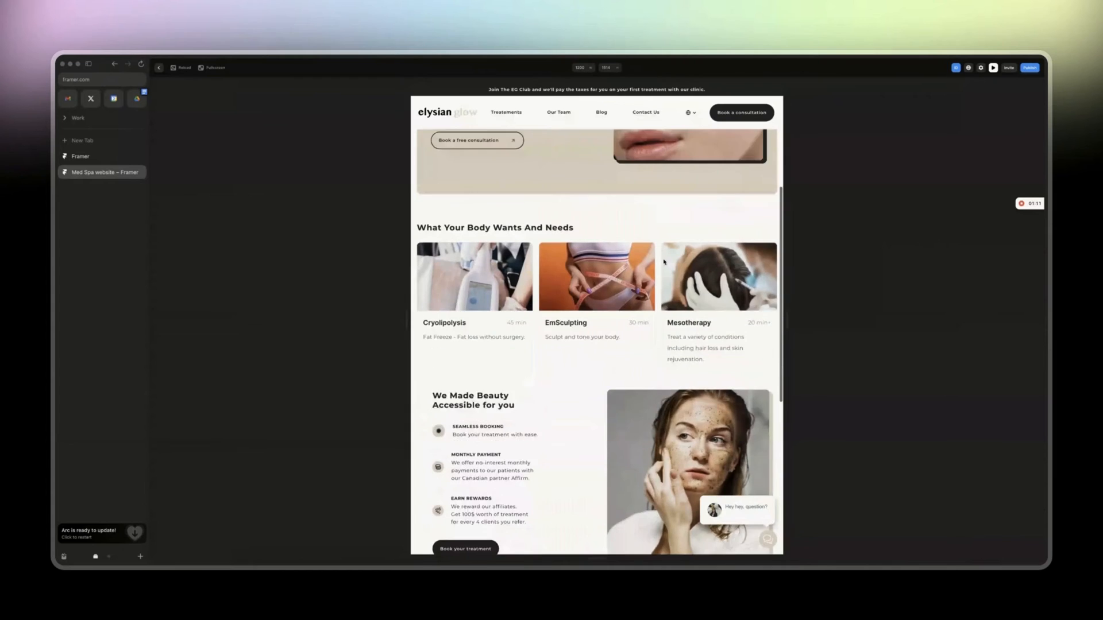
Scroll the Home preview down and back up, confirming the navigation bar stays fixed.
scroll("down", 3)
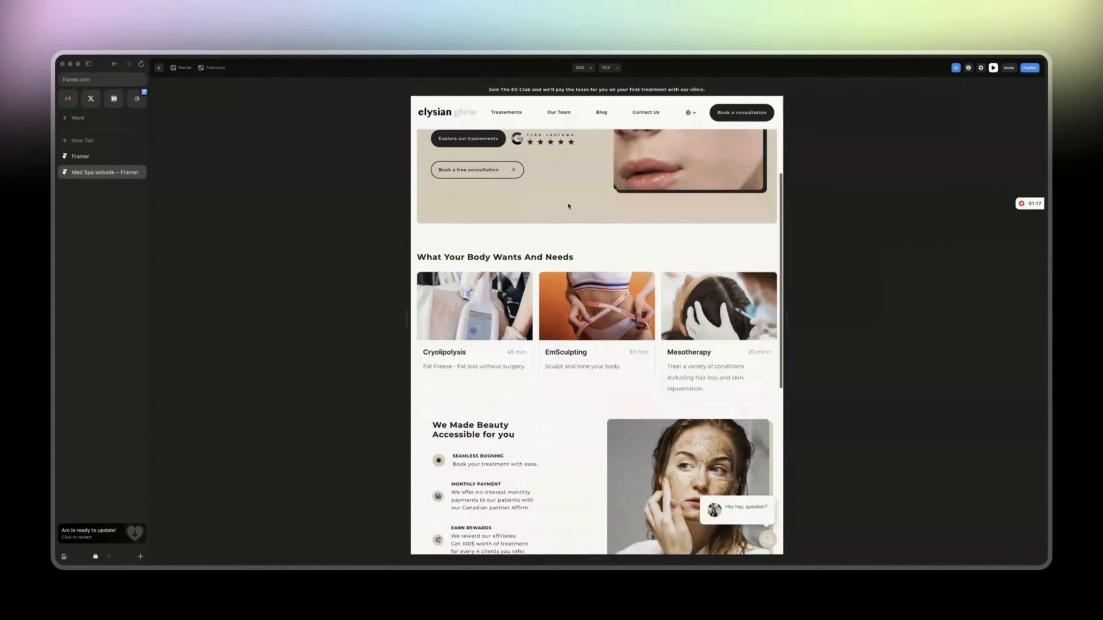
scroll("up", 3)
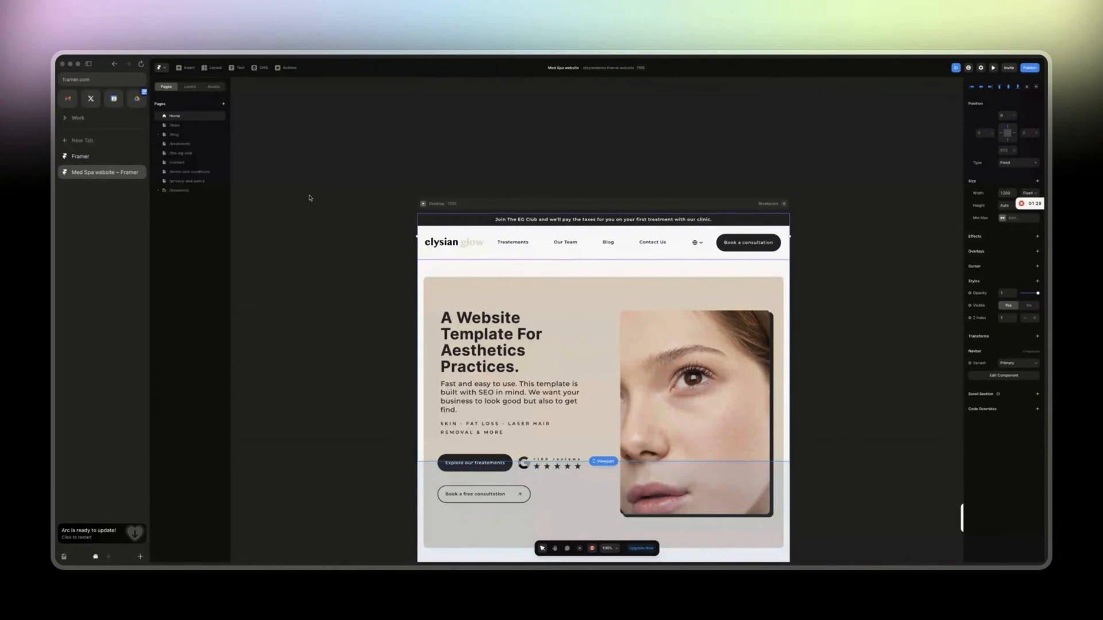
mouse_move(234, 155)
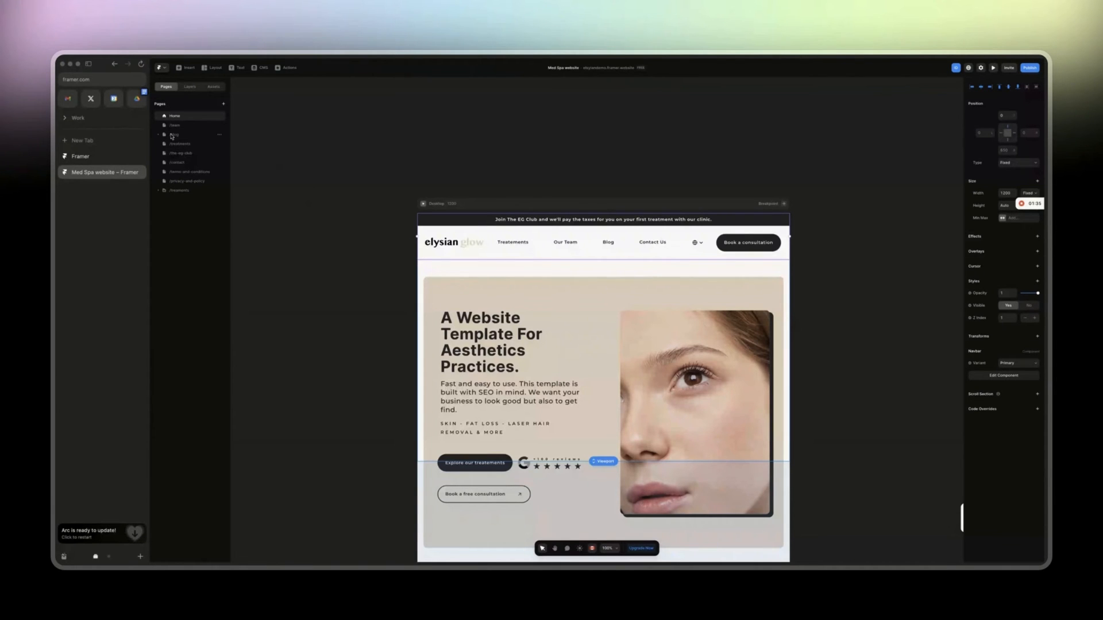
Switch to the Treatments page and start its live preview with the side menu beside the service cards.
left_click(180, 143)
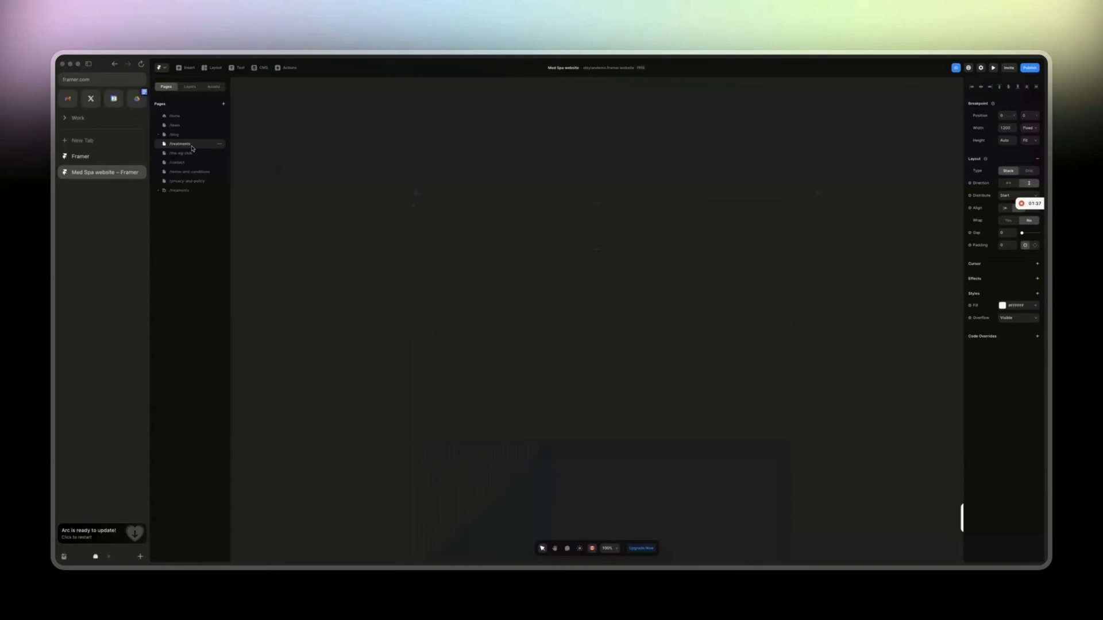
left_click(179, 144)
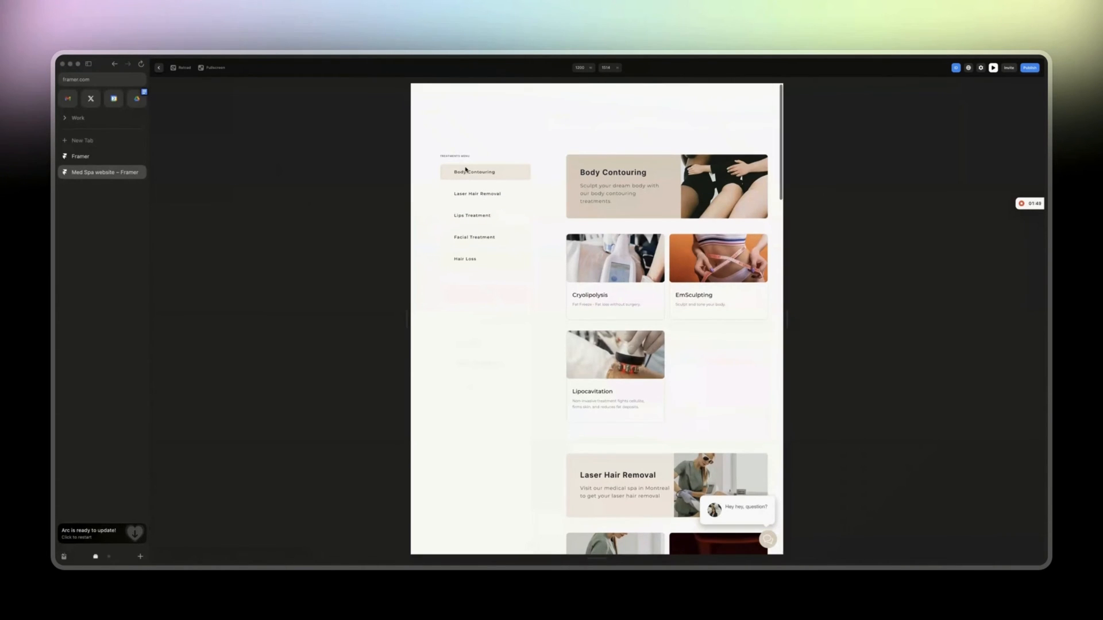
Scroll the Treatments preview past Lips Treatment to Facial Treatment while the side menu stays pinned.
scroll("down", 3)
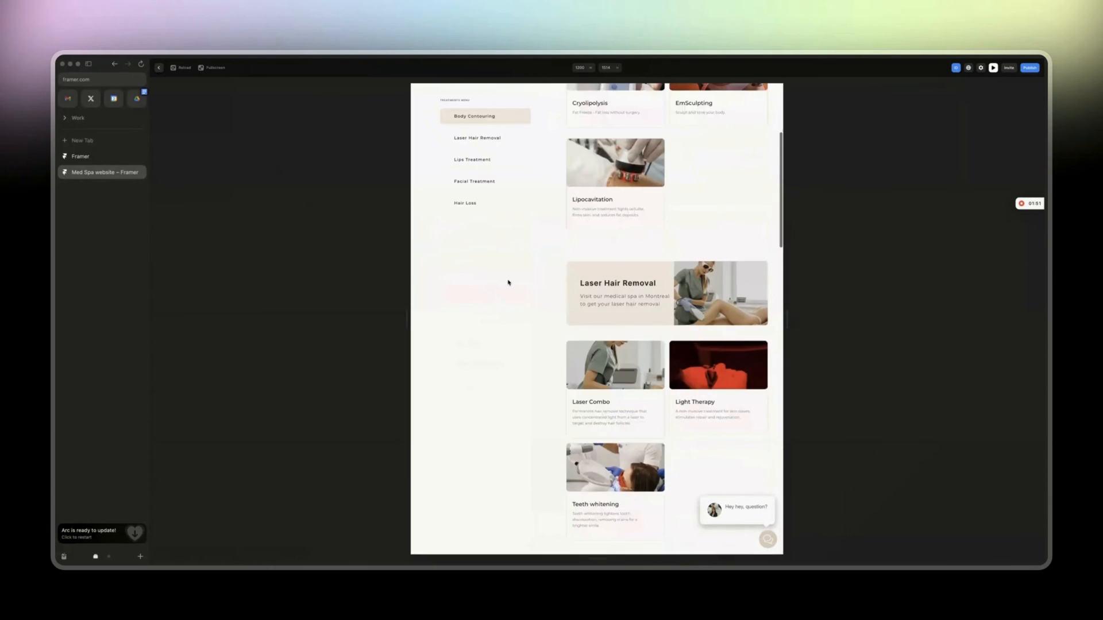
scroll("down", 3)
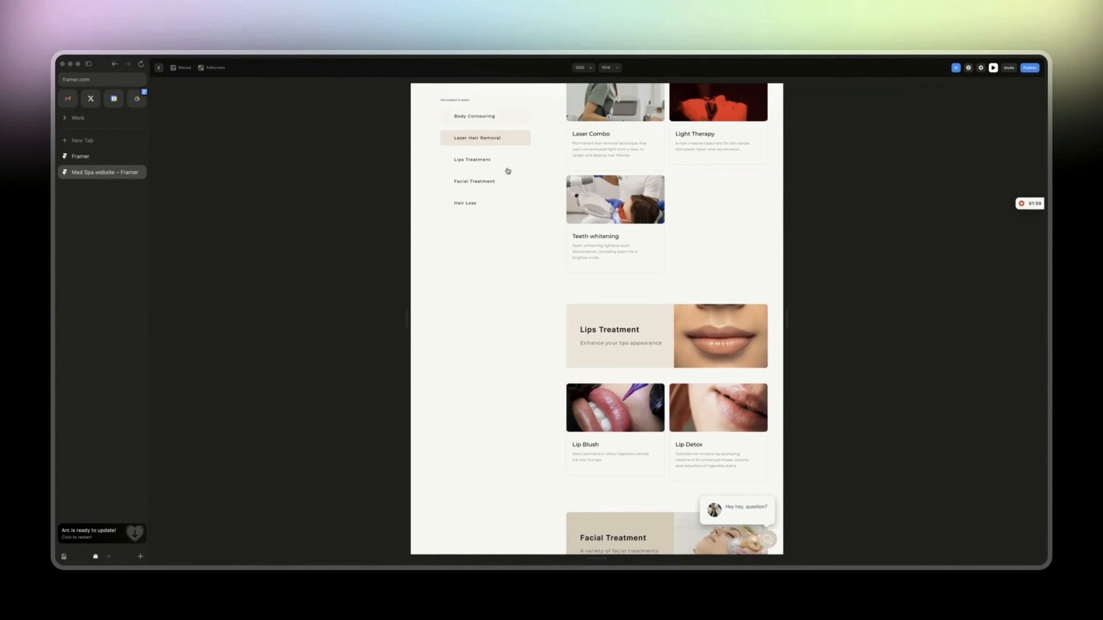
mouse_move(520, 246)
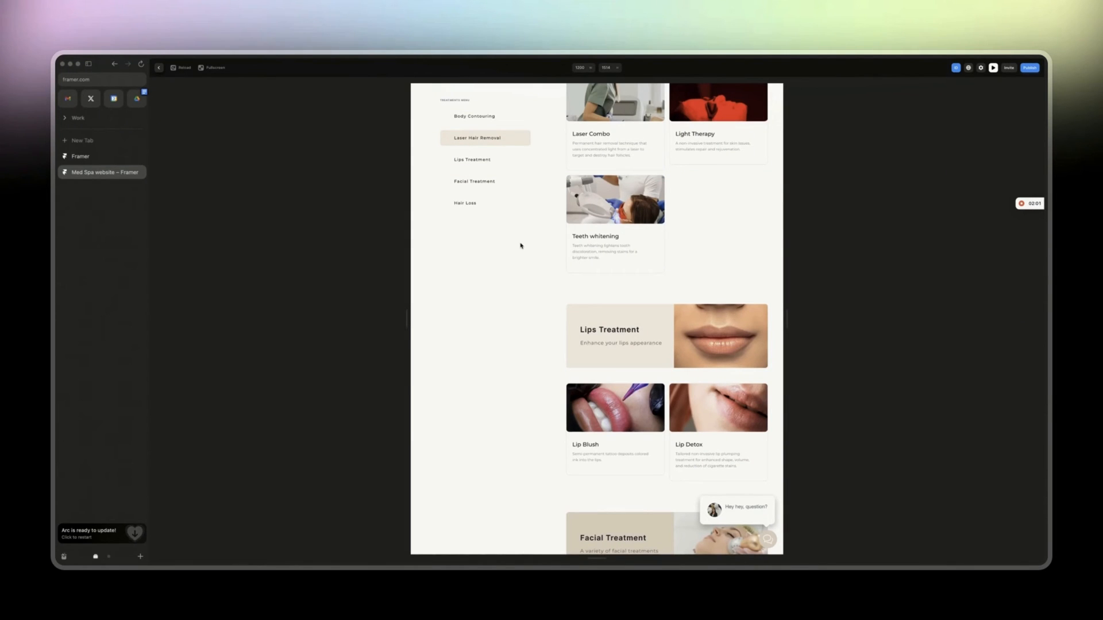
scroll("down", 3)
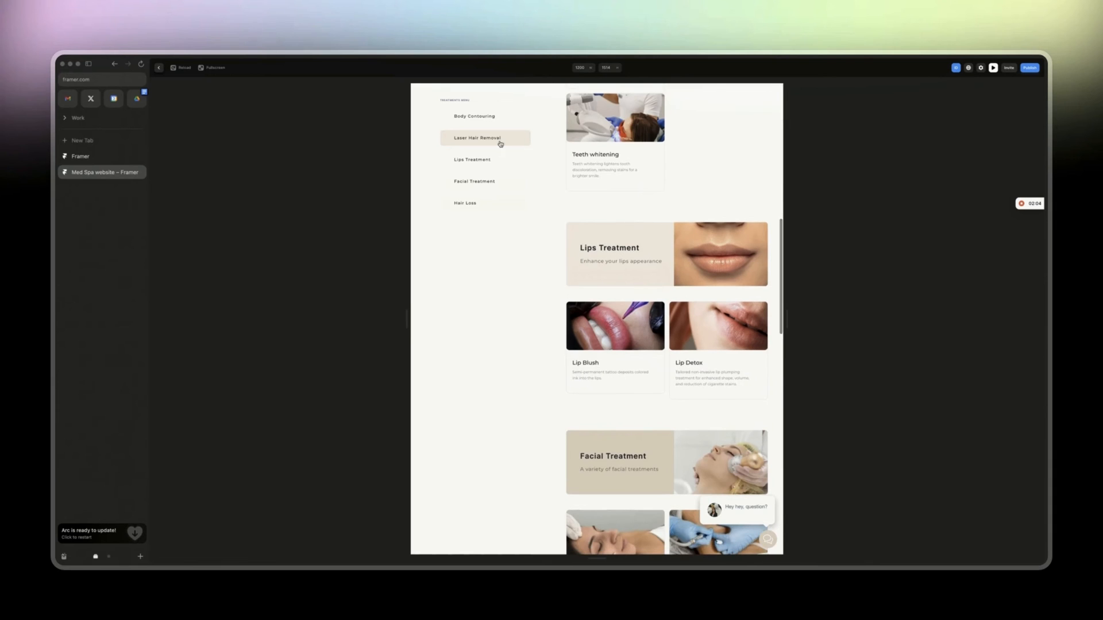
scroll("down", 3)
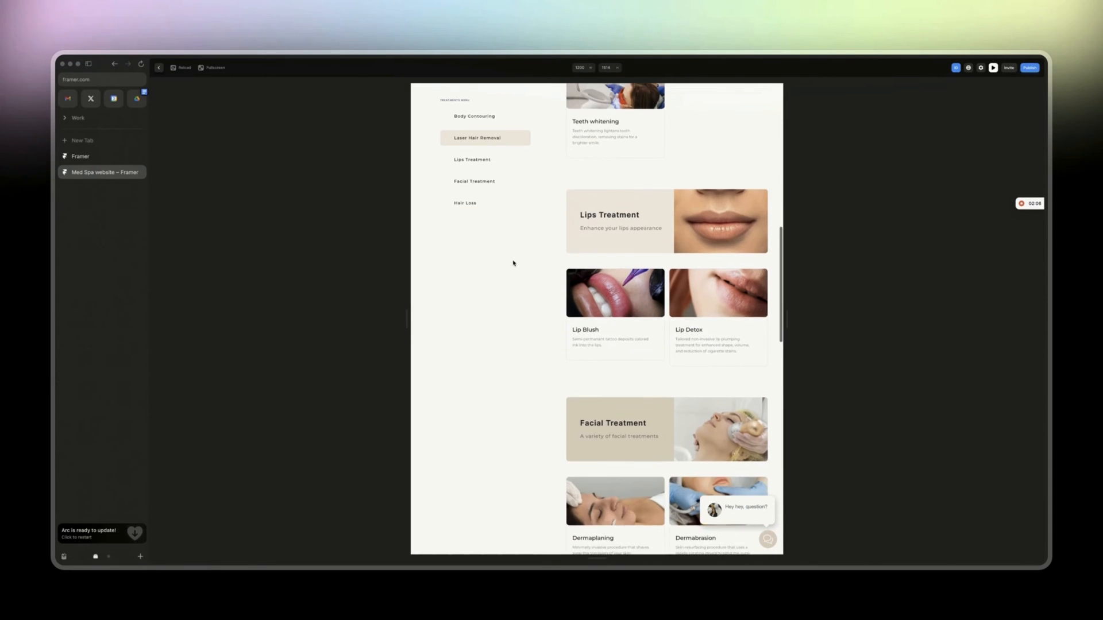
scroll("down", 3)
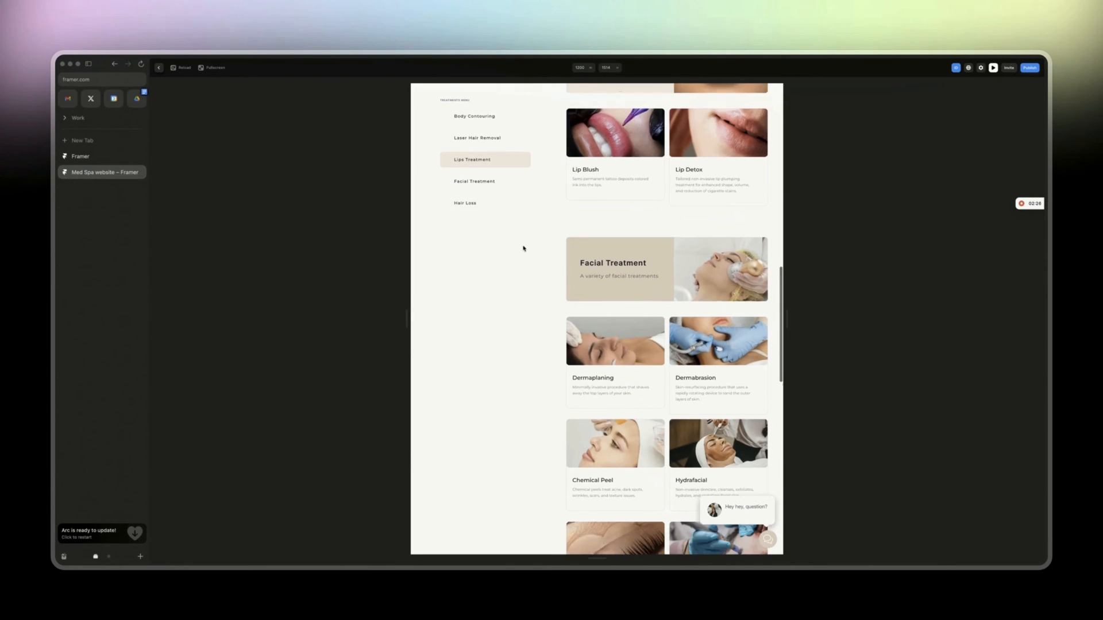
Scroll the preview down to Hair Loss, then back to the top with Body Contouring highlighted again.
left_click(475, 182)
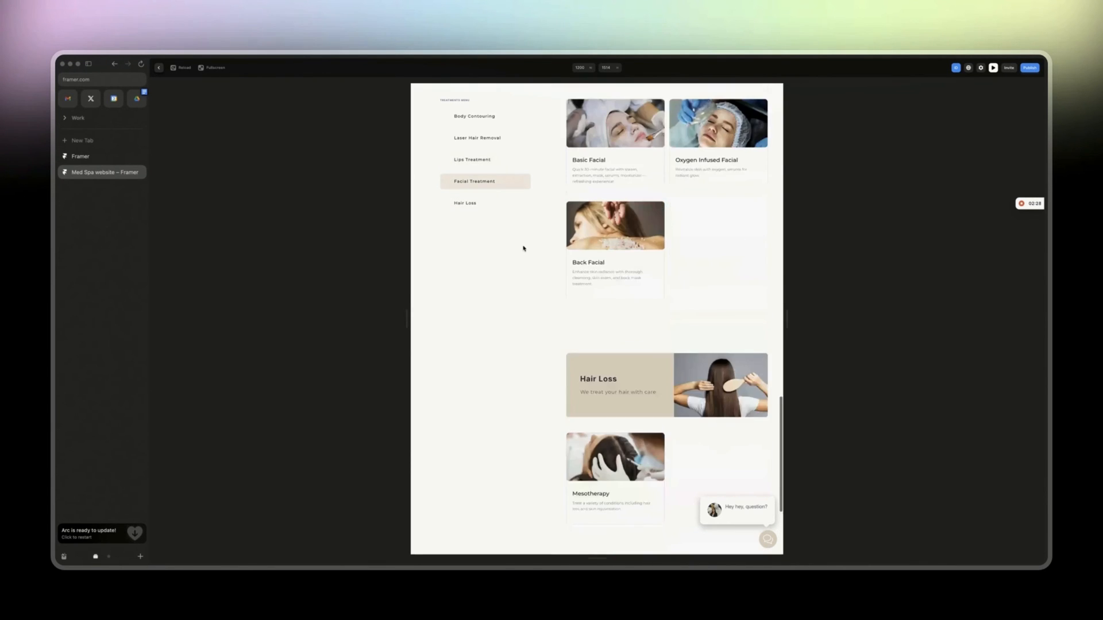
scroll("down", 3)
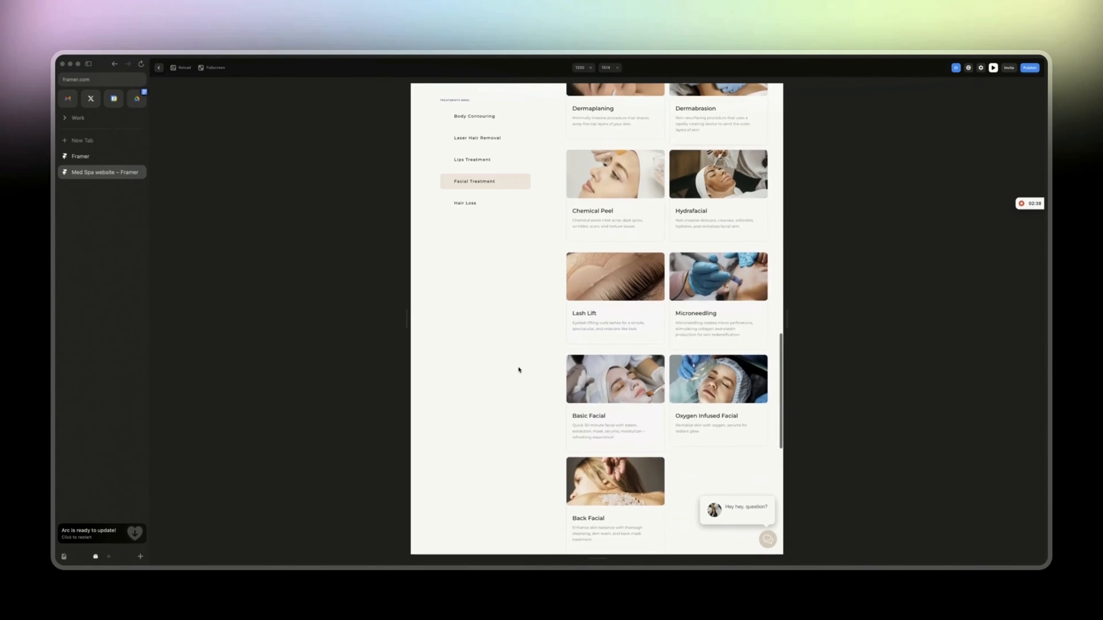
left_click(473, 115)
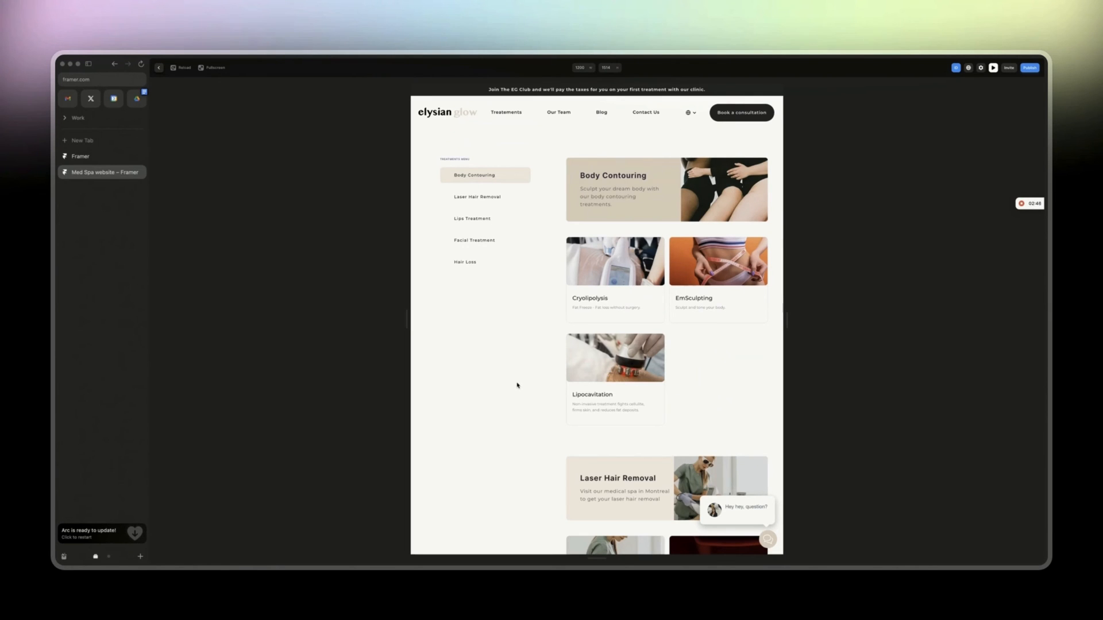
mouse_move(494, 328)
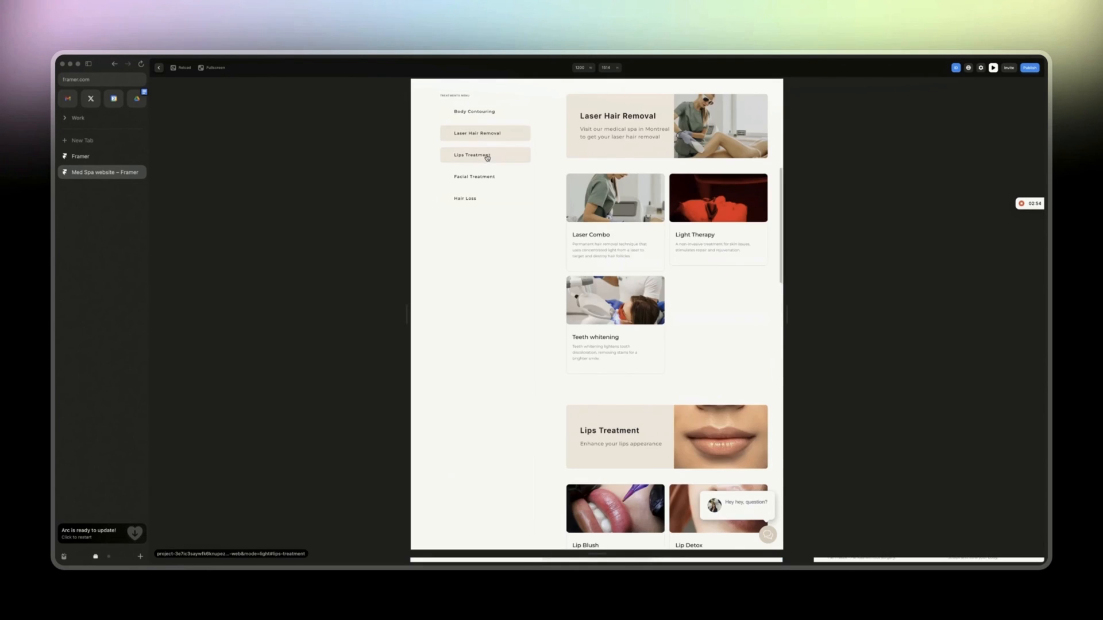
scroll("down", 3)
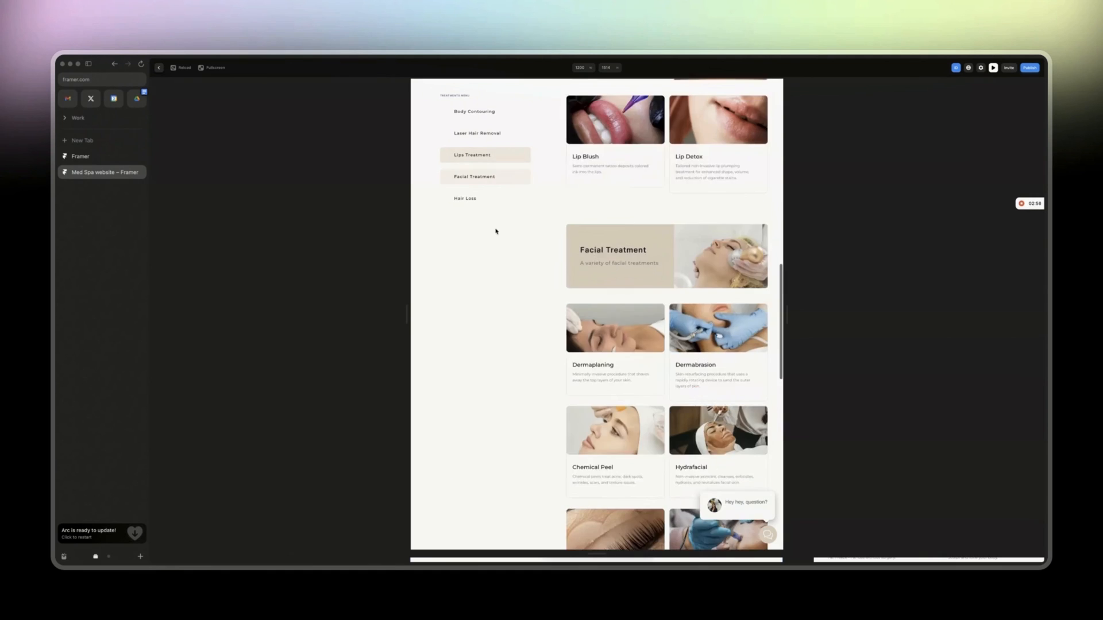
scroll("down", 3)
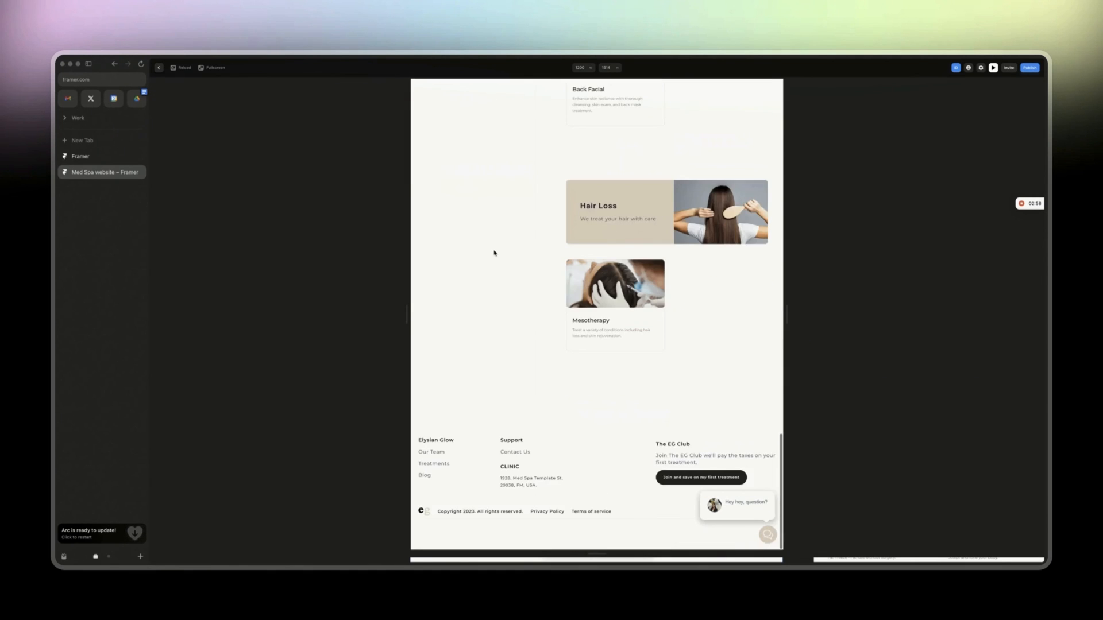
scroll("up", 3)
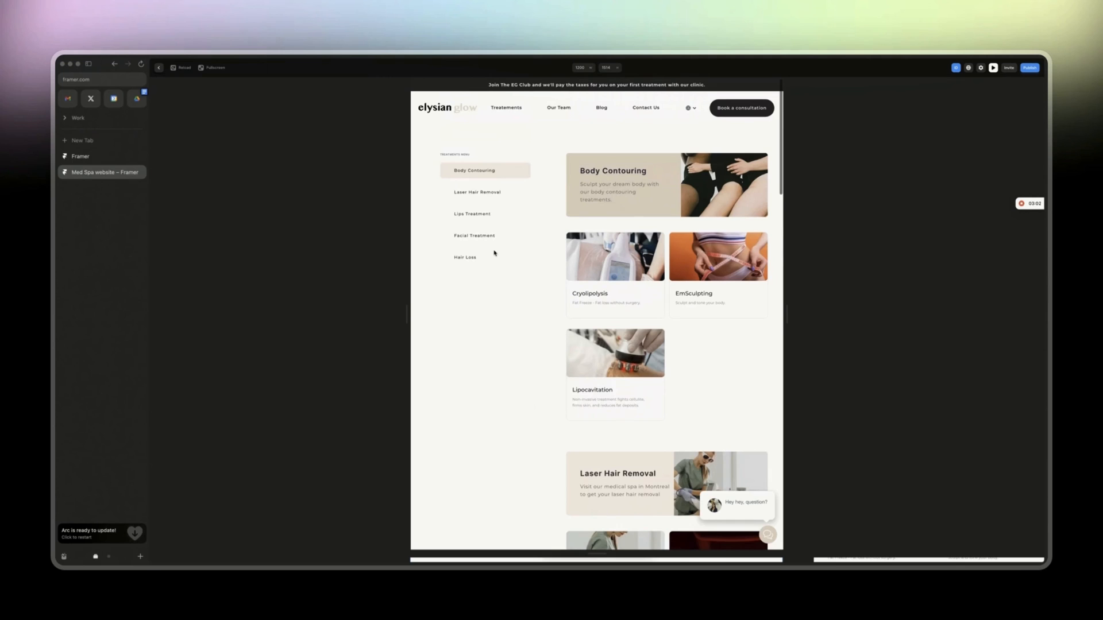
mouse_move(234, 121)
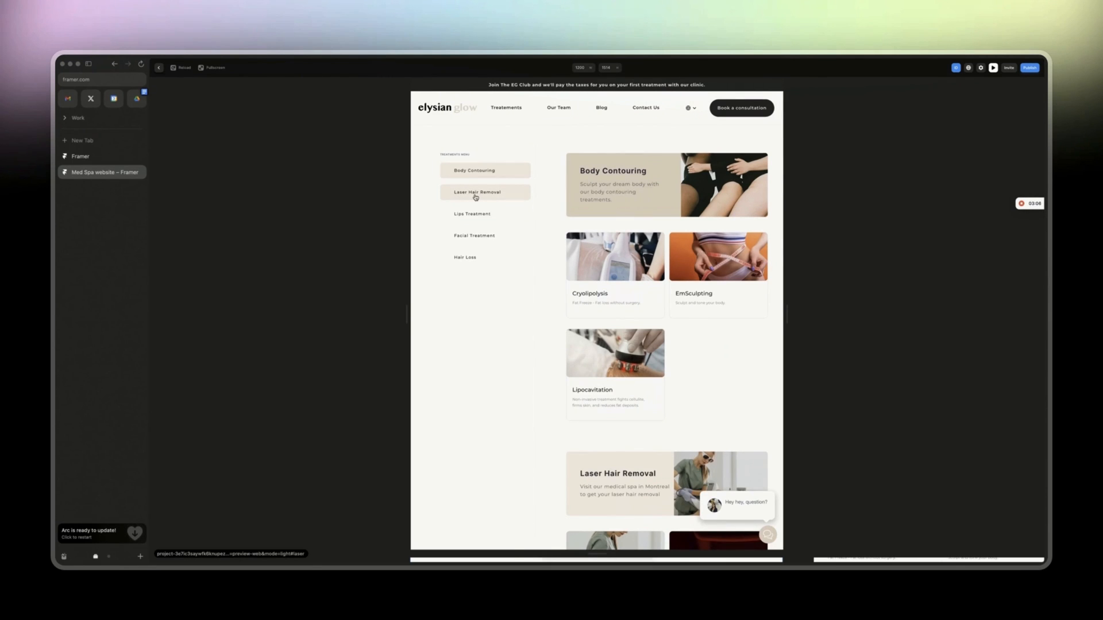
Use the side menu links, then scroll down through Lips Treatment to the Facial Treatment listings.
left_click(475, 234)
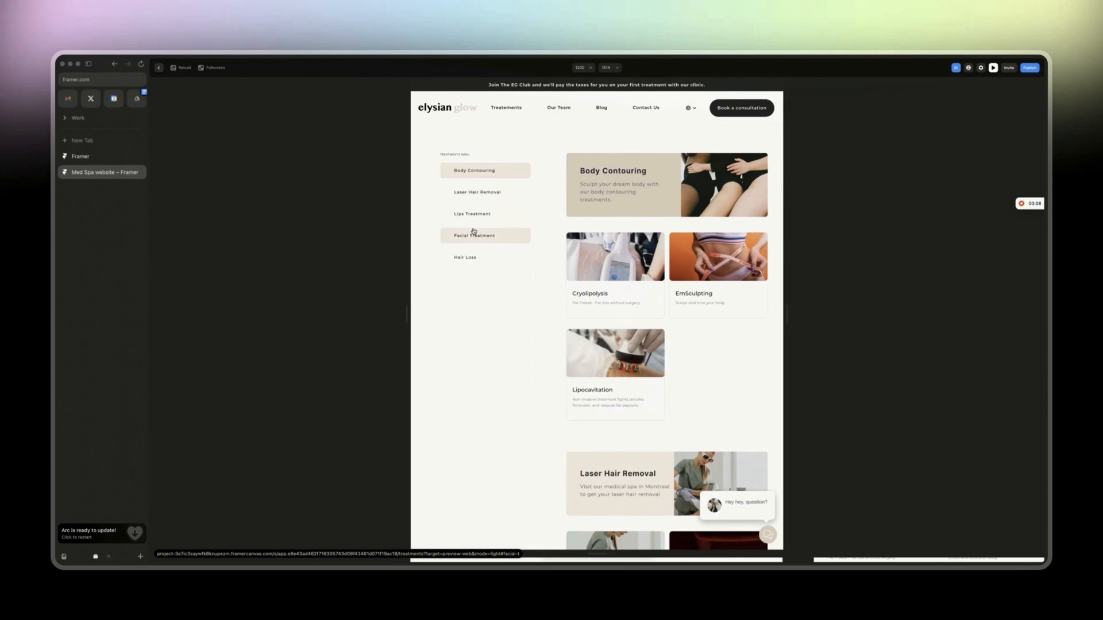
left_click(472, 214)
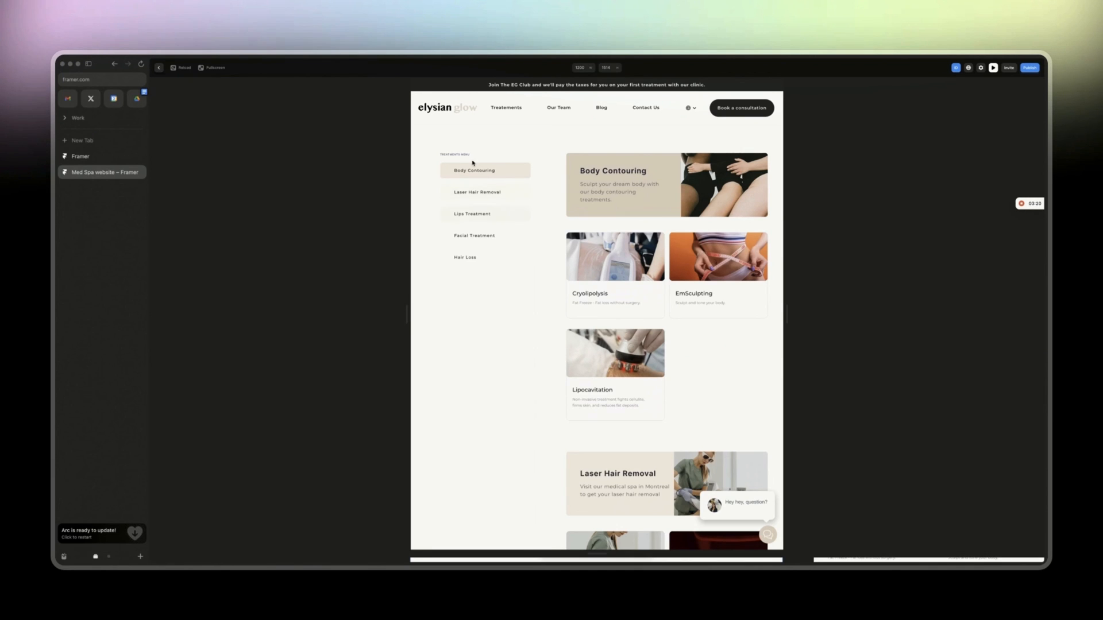
mouse_move(469, 252)
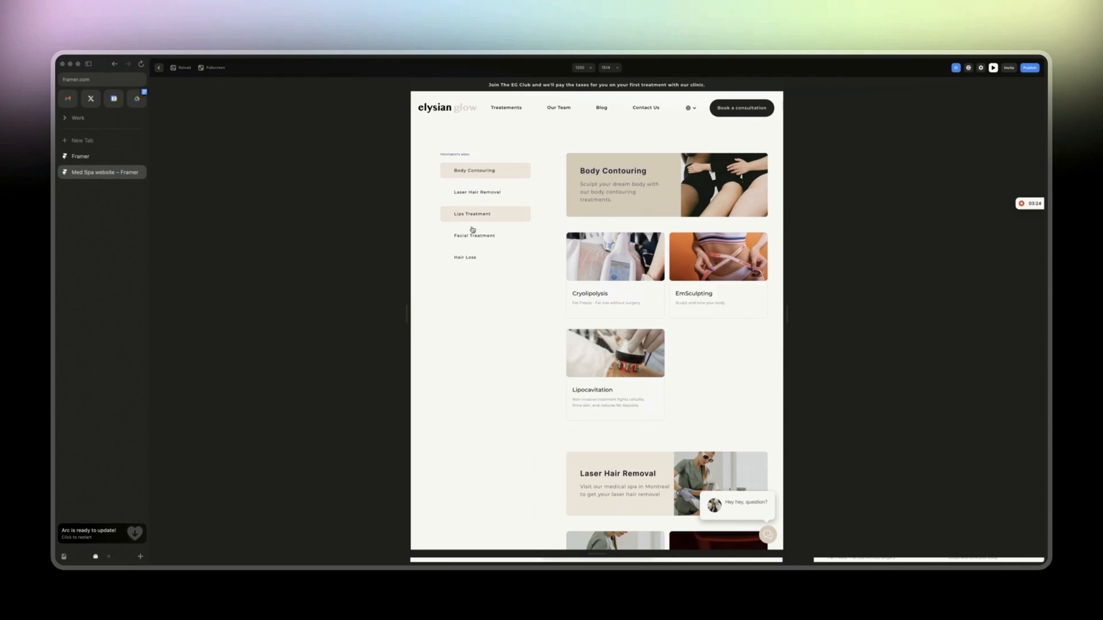
scroll("down", 3)
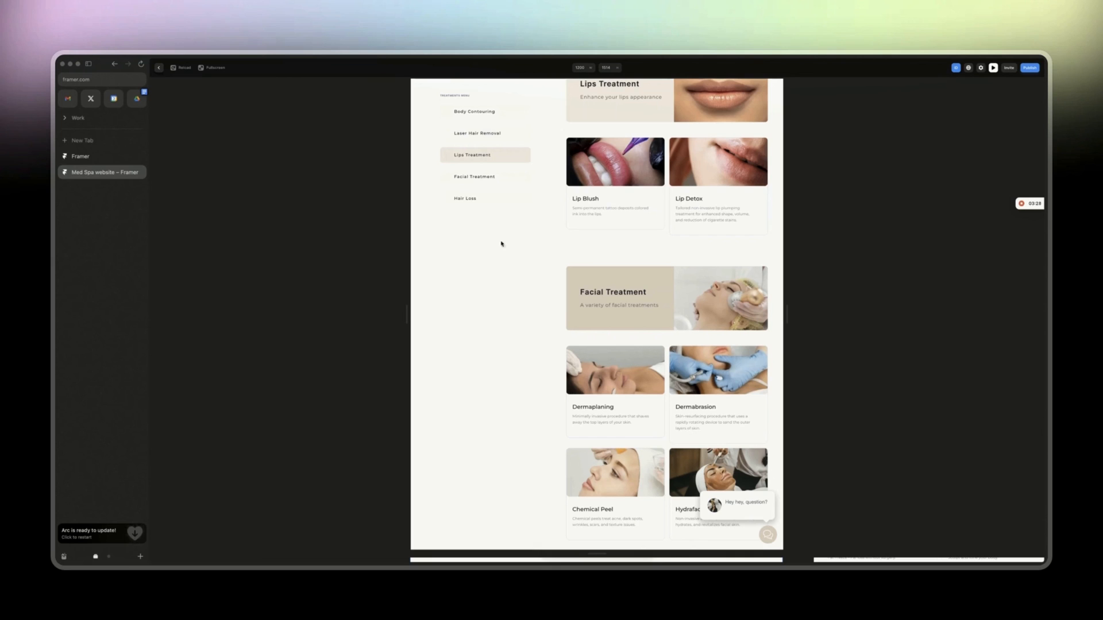
mouse_move(497, 268)
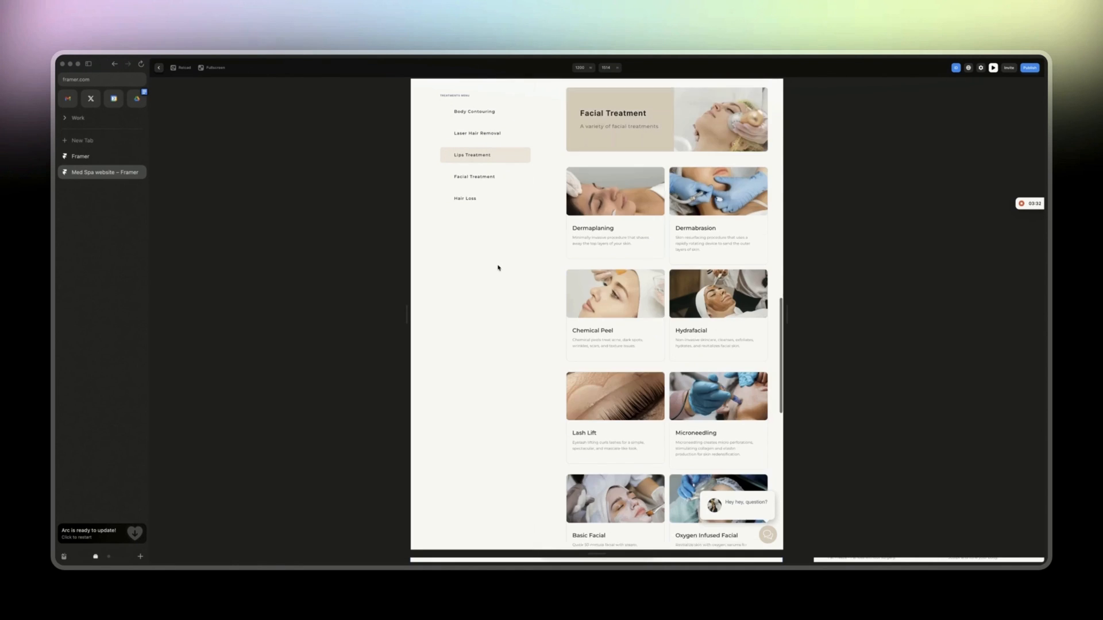
scroll("down", 3)
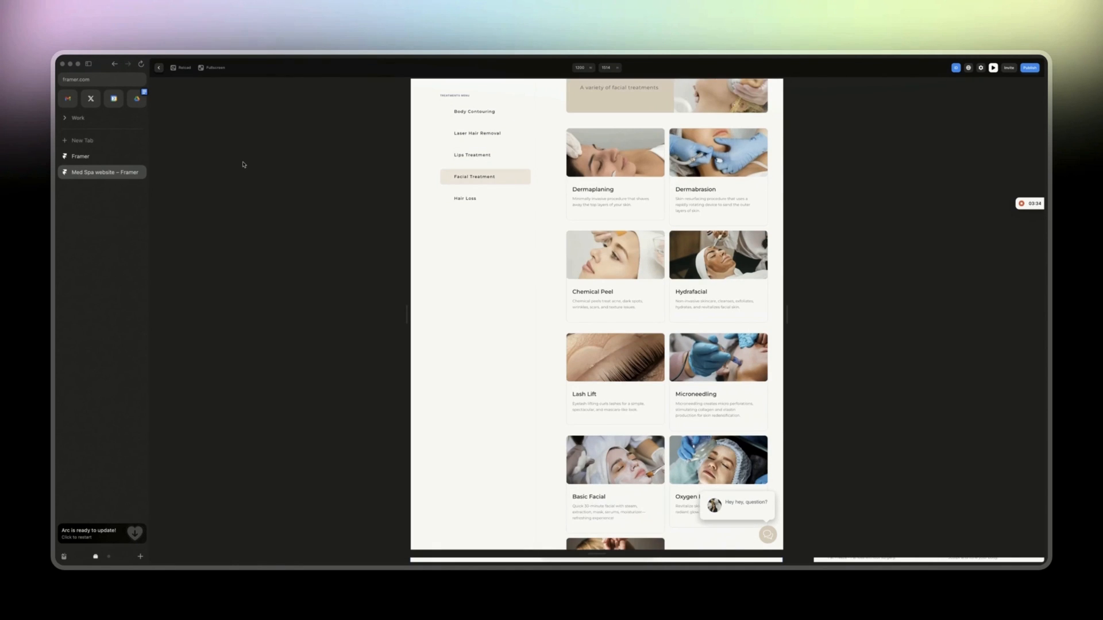